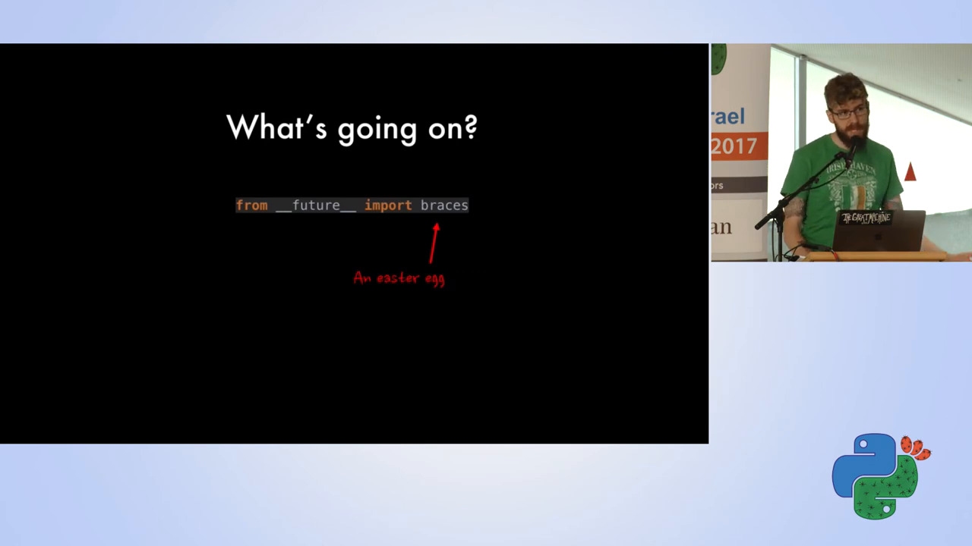
key(Right)
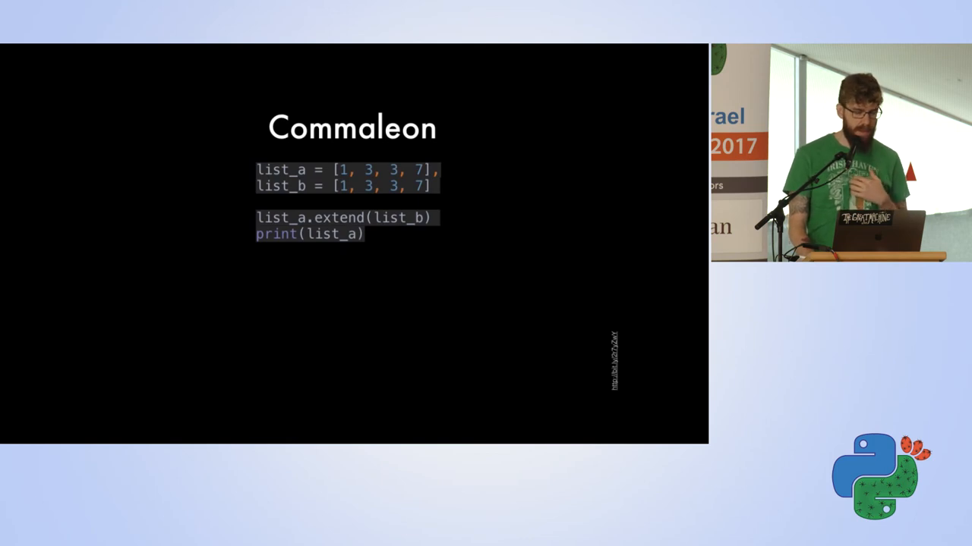
key(Right)
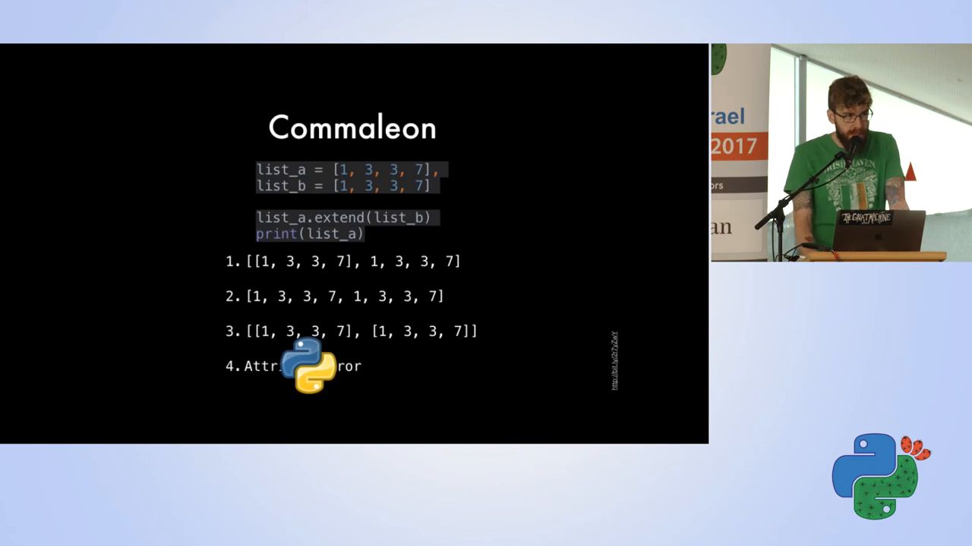